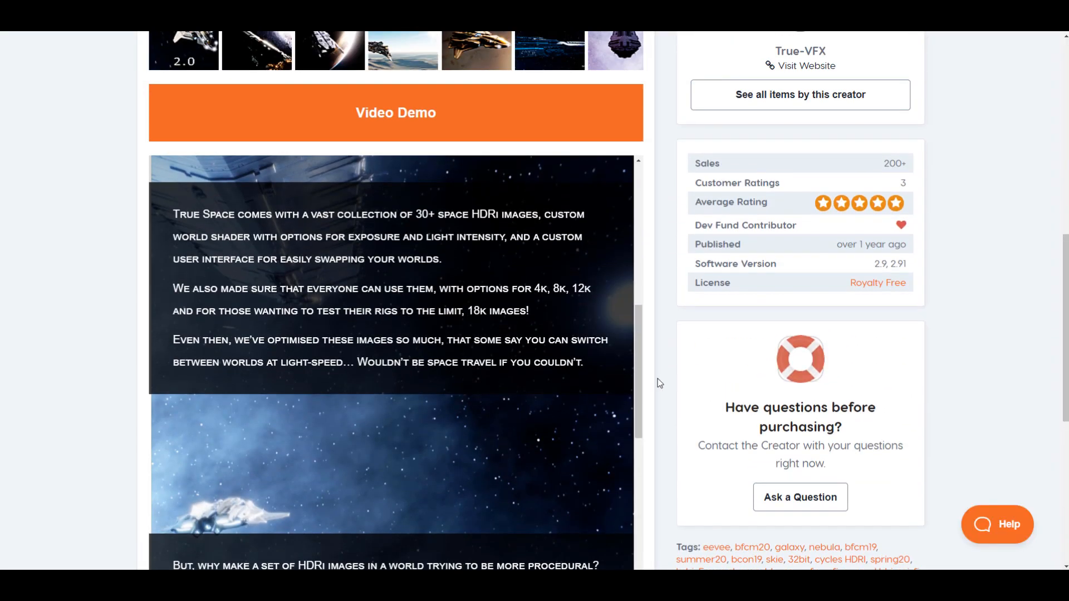
# Step: Delete the default cube and bring the Ship model into the scene
pyautogui.scroll(3)
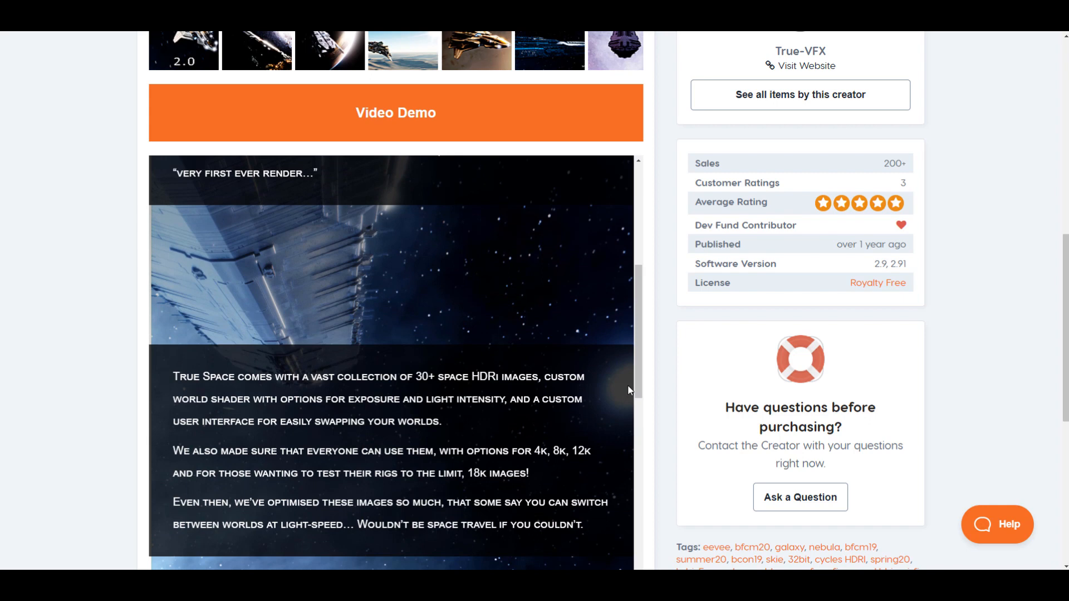
pyautogui.moveTo(675, 413)
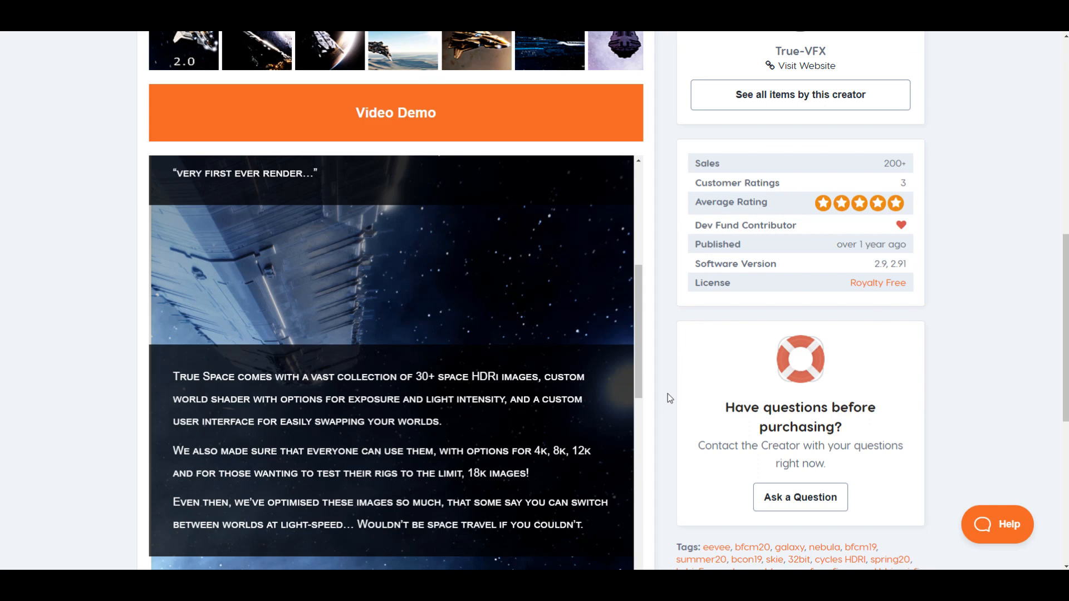
pyautogui.scroll(-3)
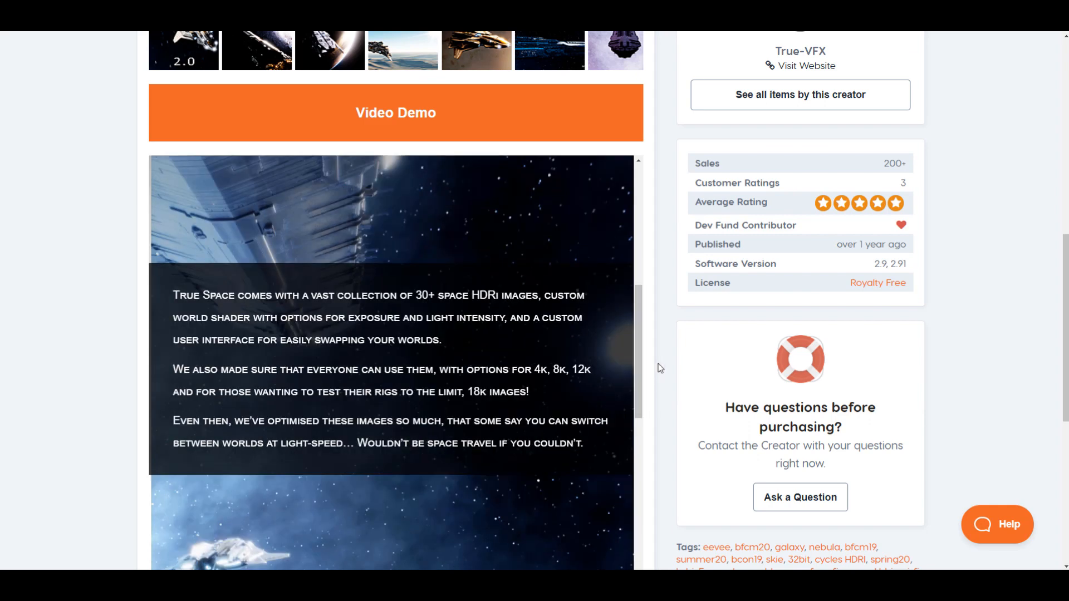
pyautogui.moveTo(672, 305)
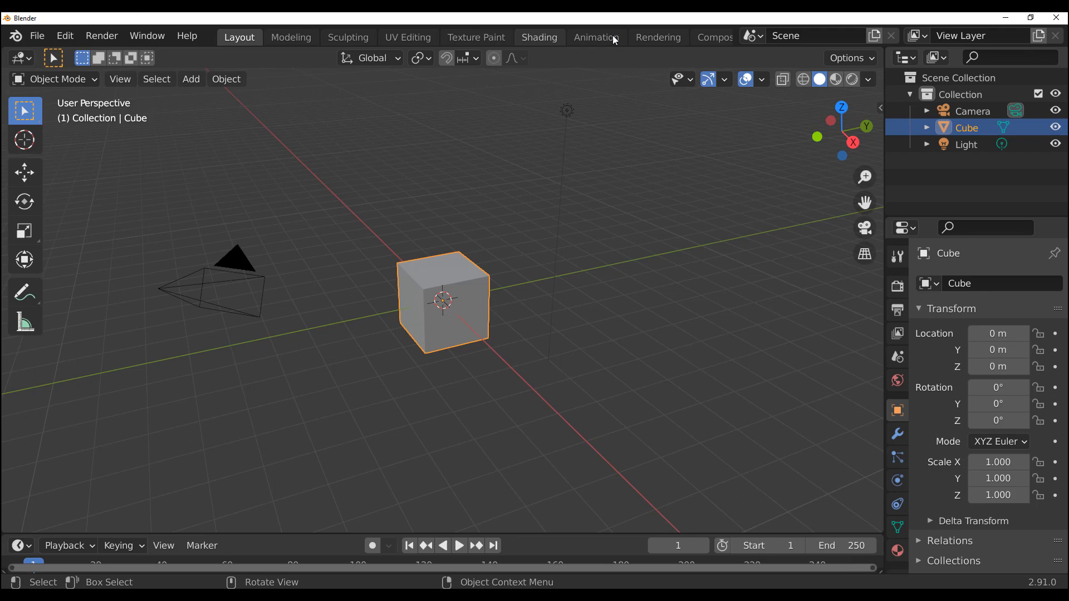
pyautogui.moveTo(626, 397)
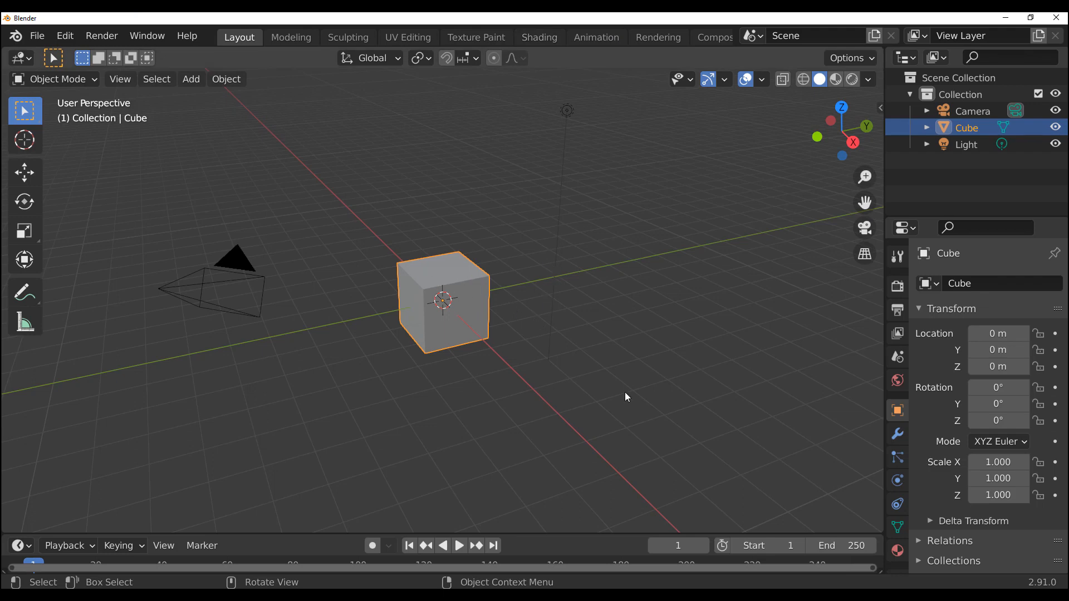
pyautogui.click(625, 398)
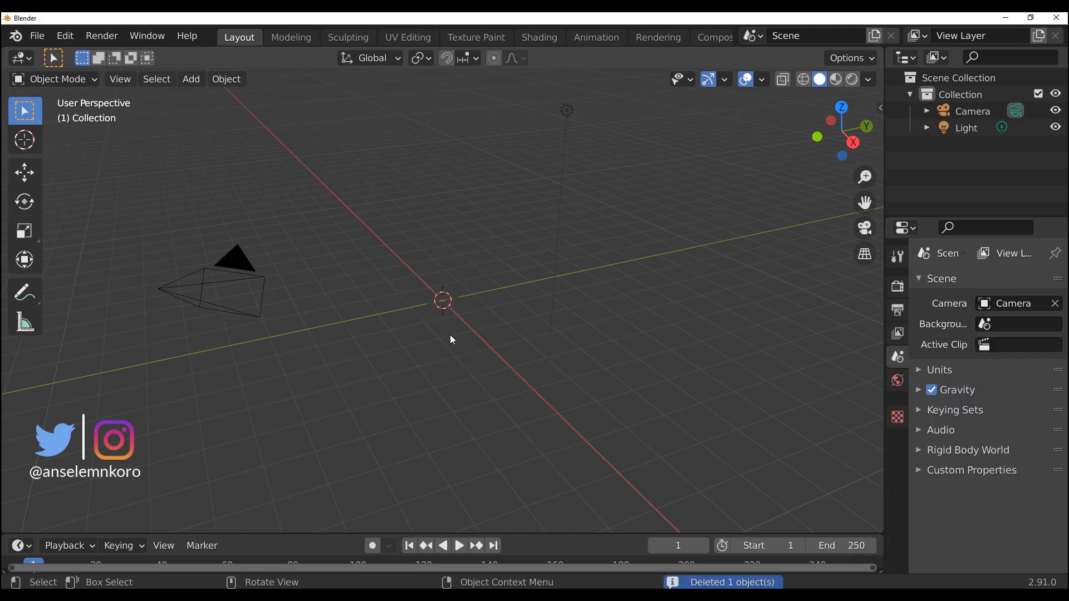
pyautogui.press('ctrl+v')
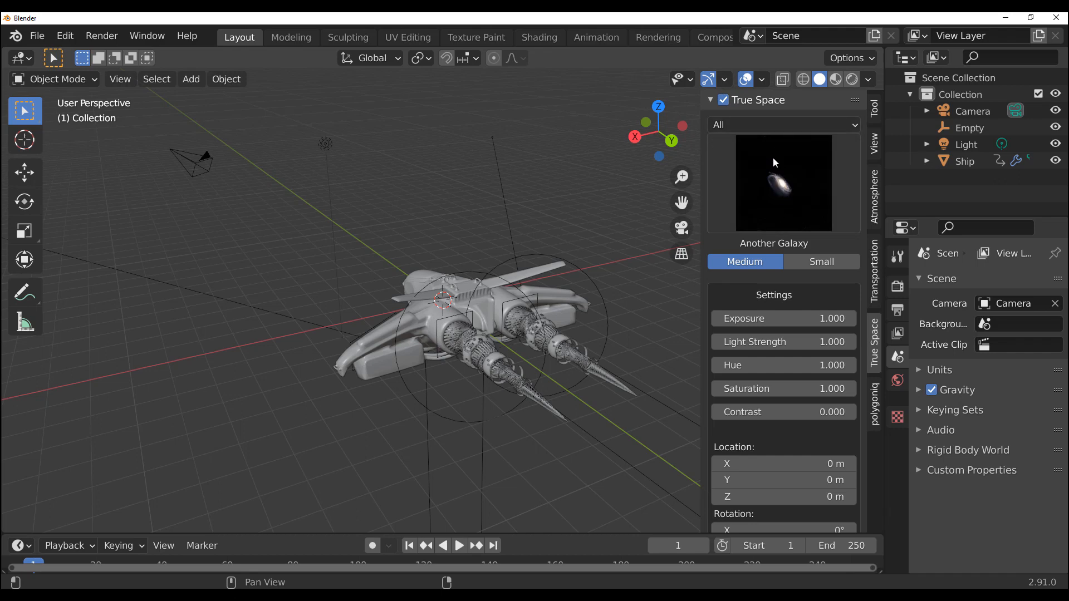
pyautogui.click(783, 181)
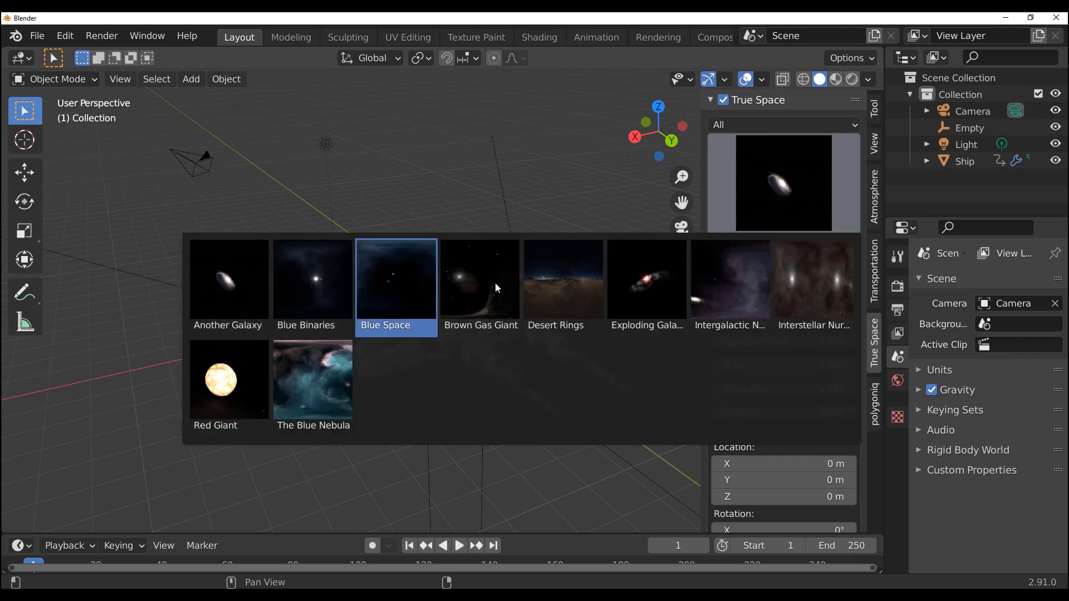
pyautogui.click(562, 280)
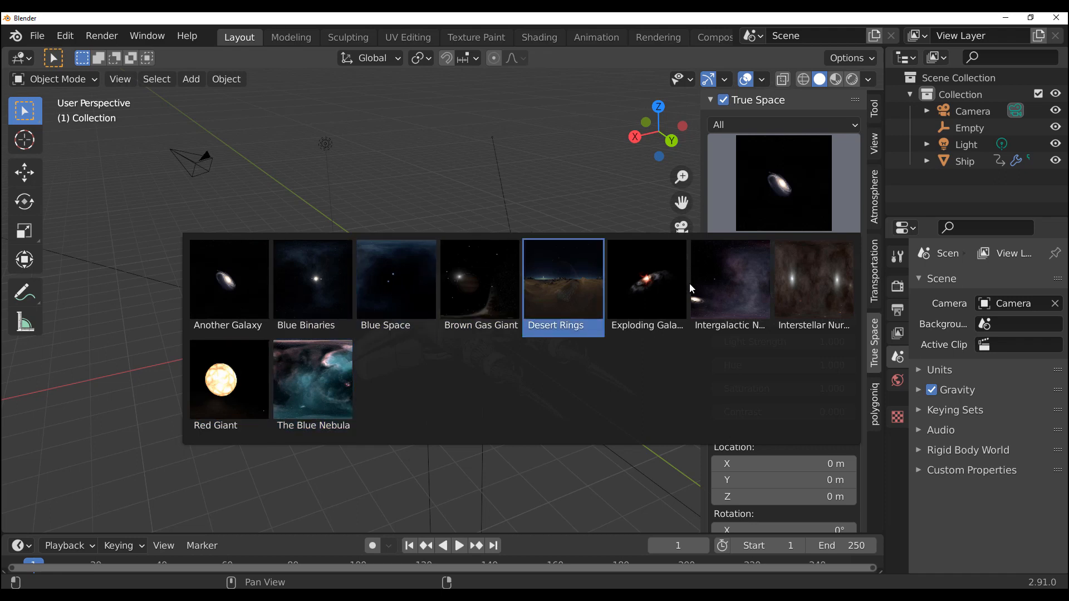
pyautogui.click(728, 280)
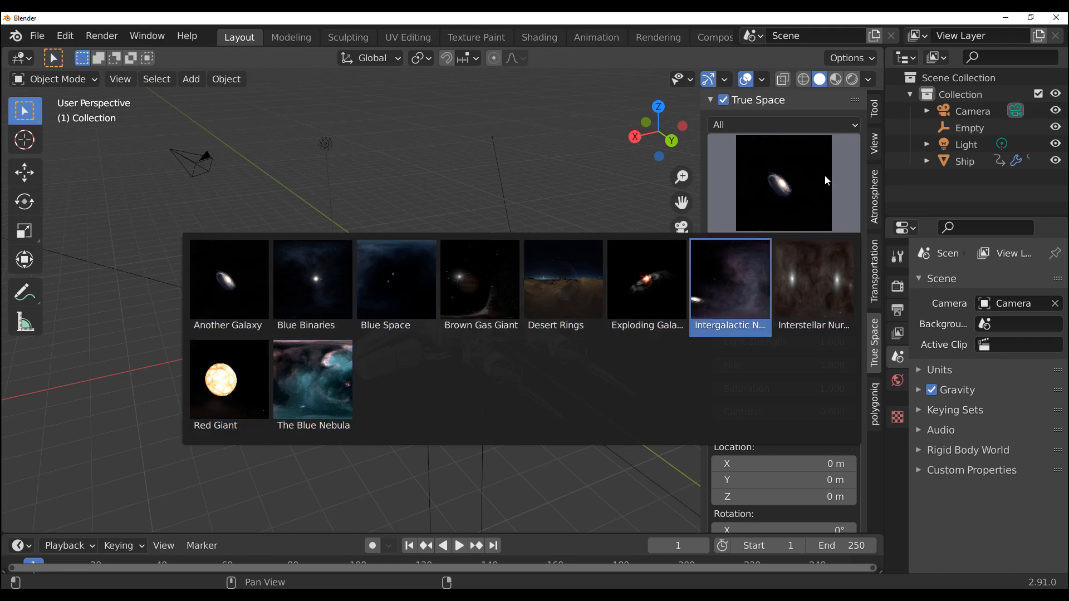
pyautogui.click(229, 278)
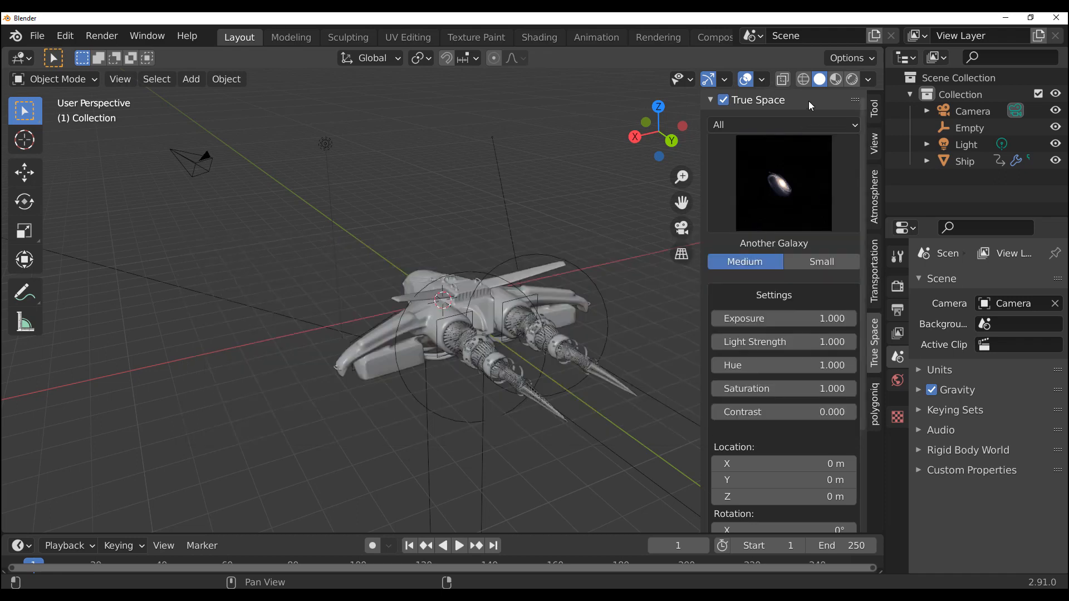
pyautogui.click(781, 182)
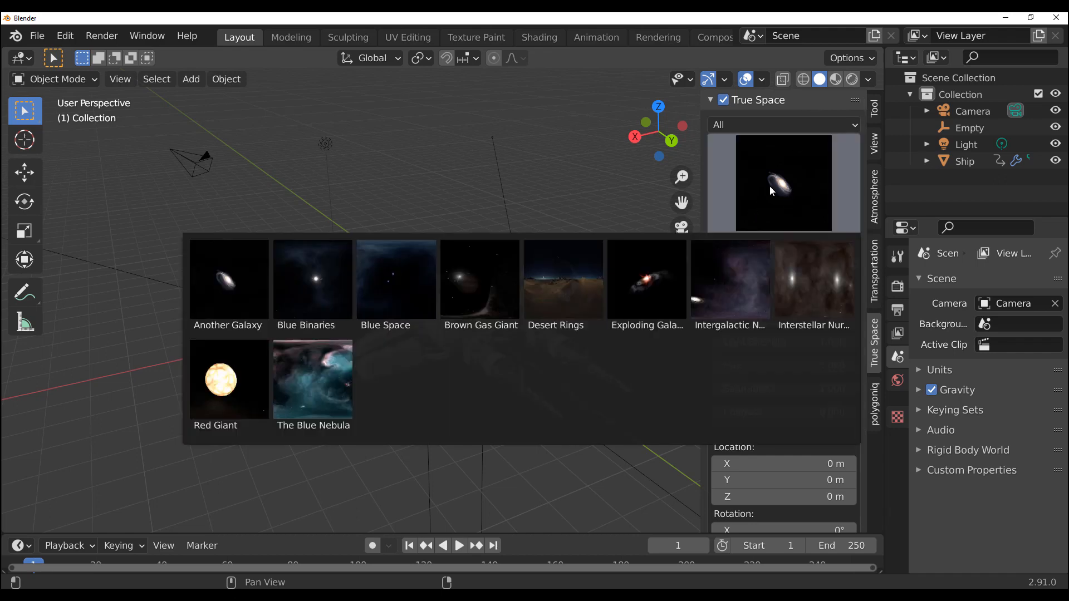
pyautogui.click(396, 280)
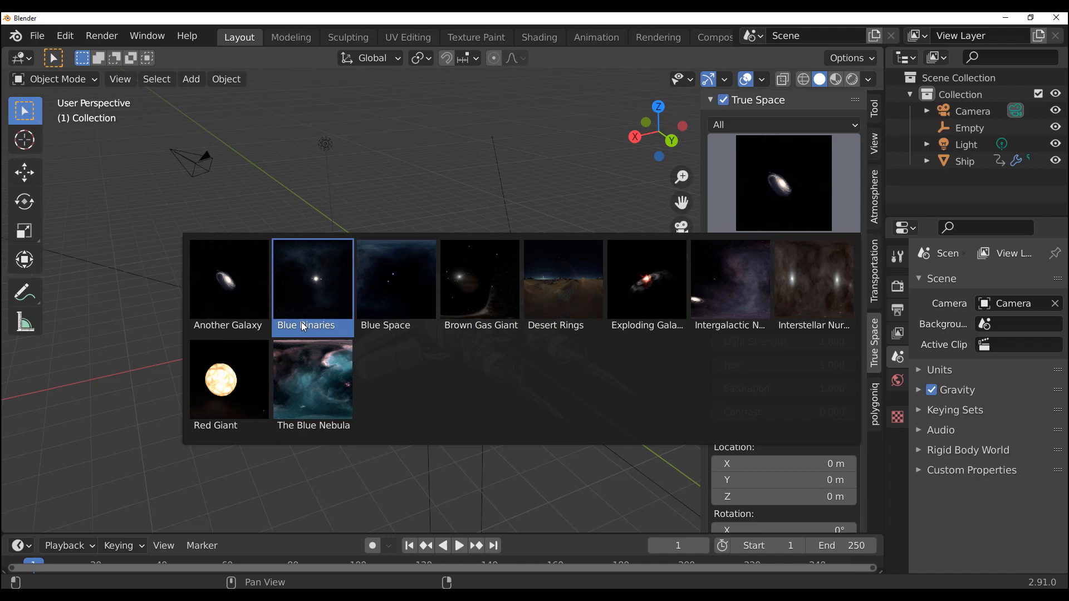
pyautogui.click(228, 279)
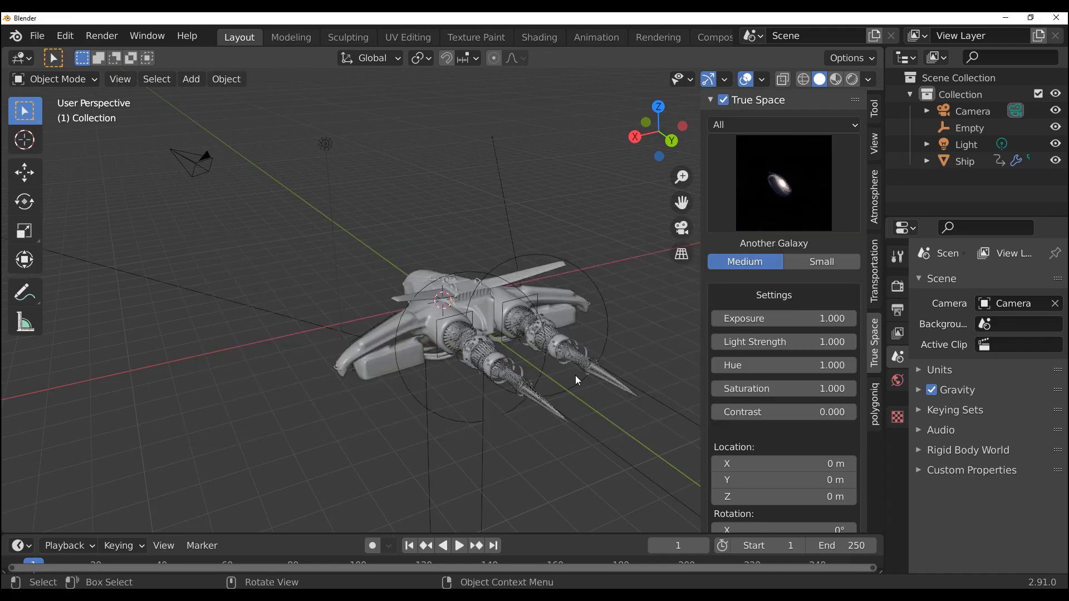
pyautogui.click(852, 80)
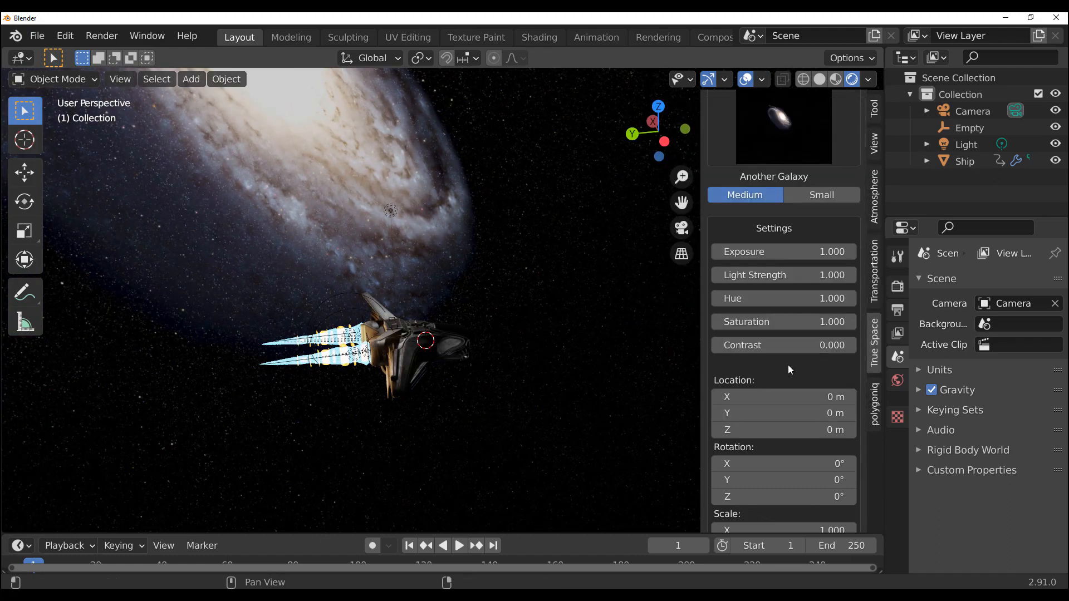
# Step: Zoom the rendered view to frame the ship against the Another Galaxy backdrop
pyautogui.scroll(-3)
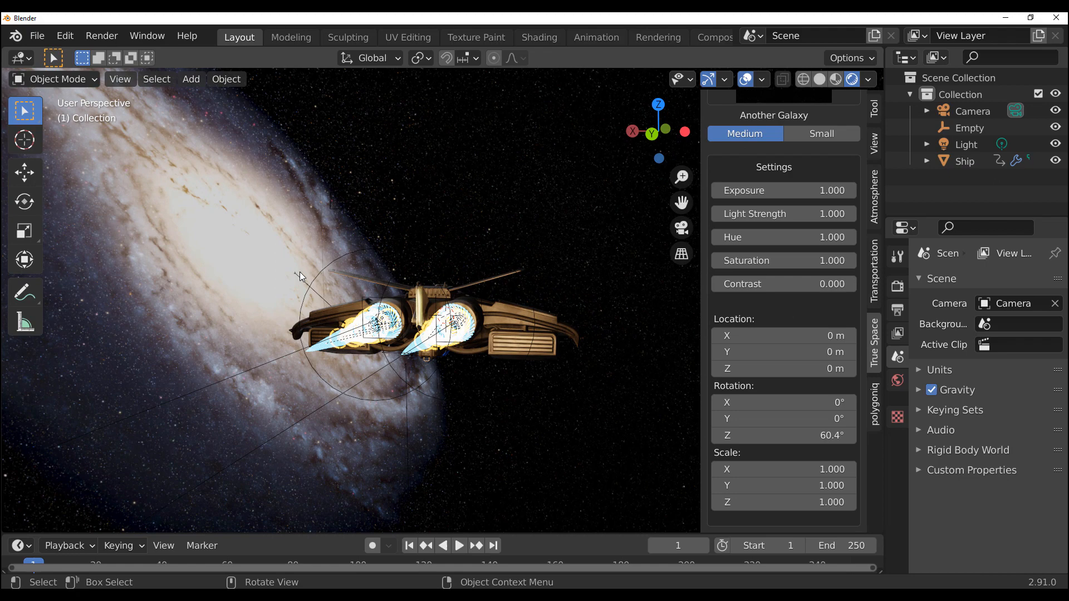
pyautogui.moveTo(266, 122)
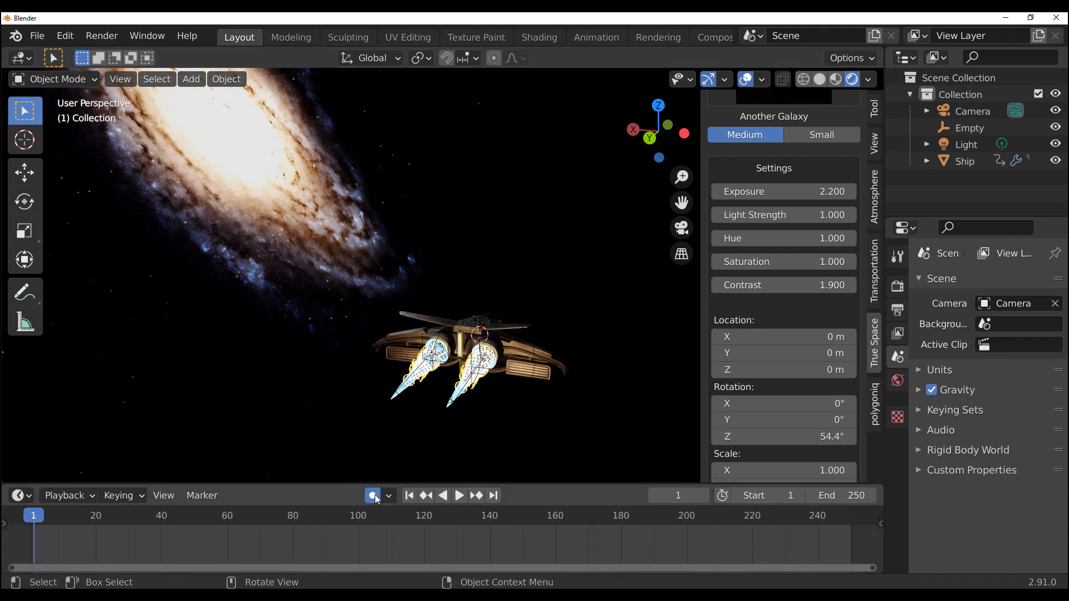
# Step: Keyframe the ship's rotation and play back the turning animation, then stop it
pyautogui.doubleClick(782, 437)
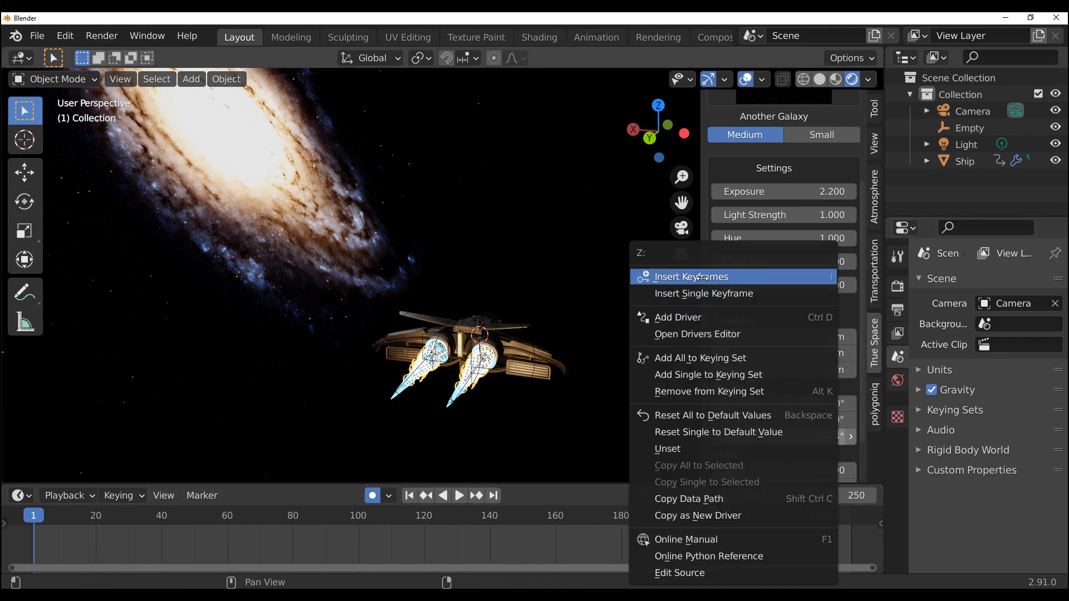
pyautogui.click(690, 277)
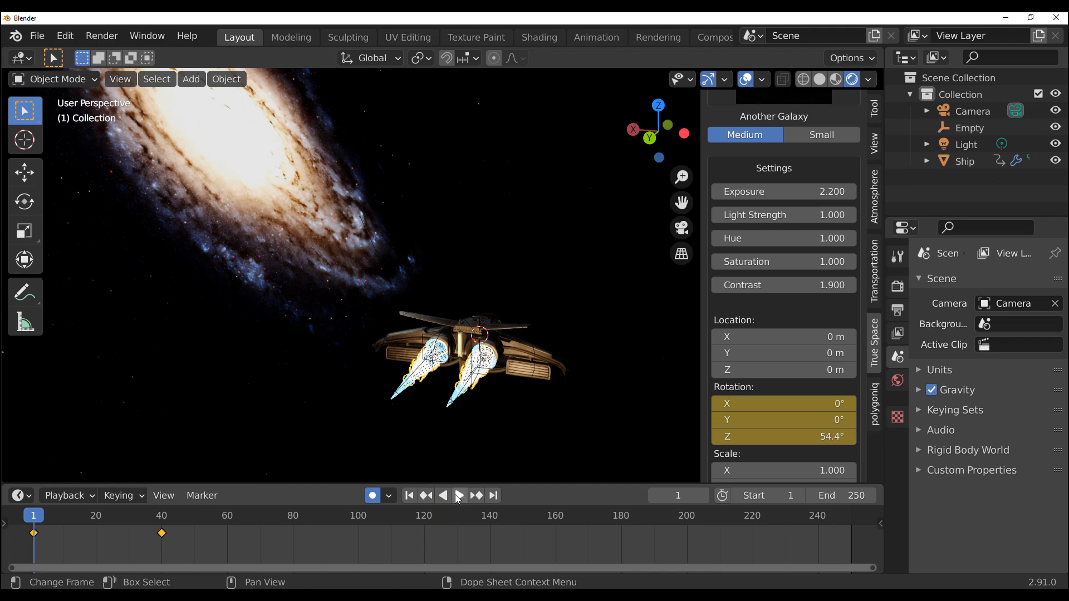
pyautogui.click(458, 495)
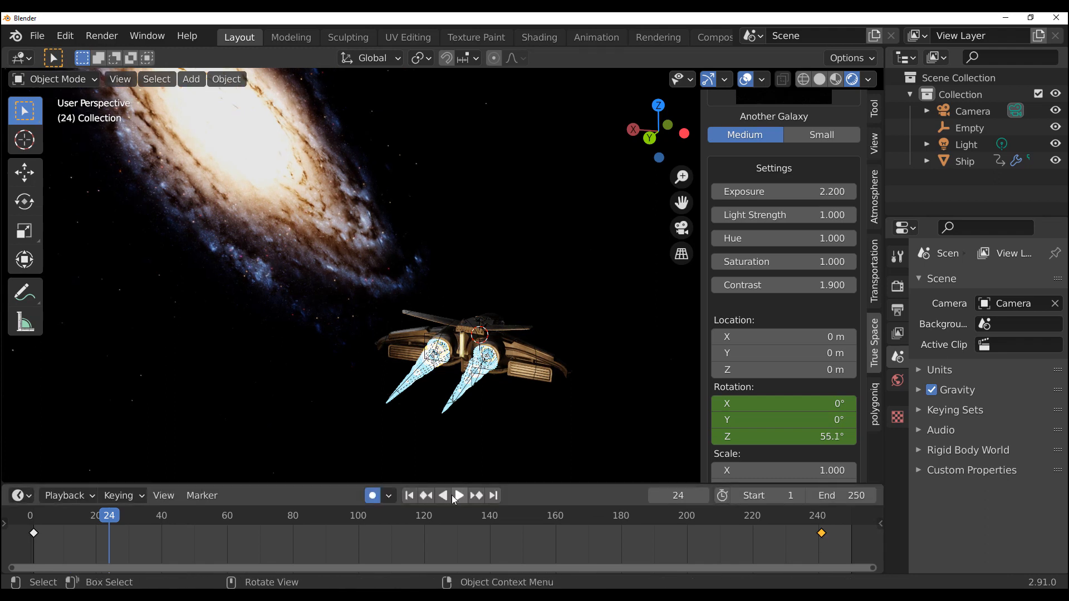
pyautogui.click(458, 496)
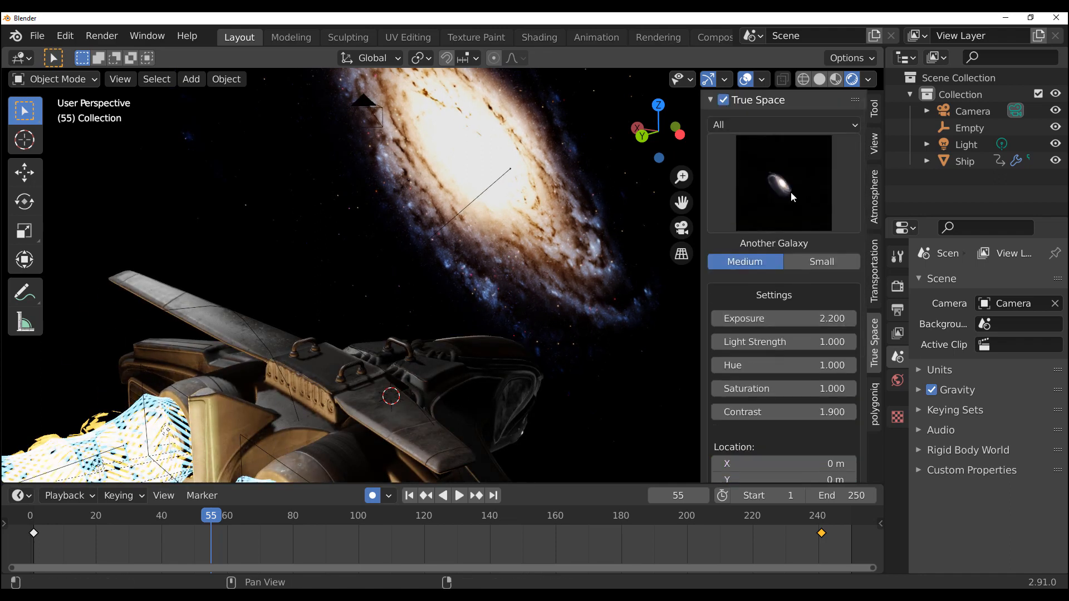
pyautogui.moveTo(745, 133)
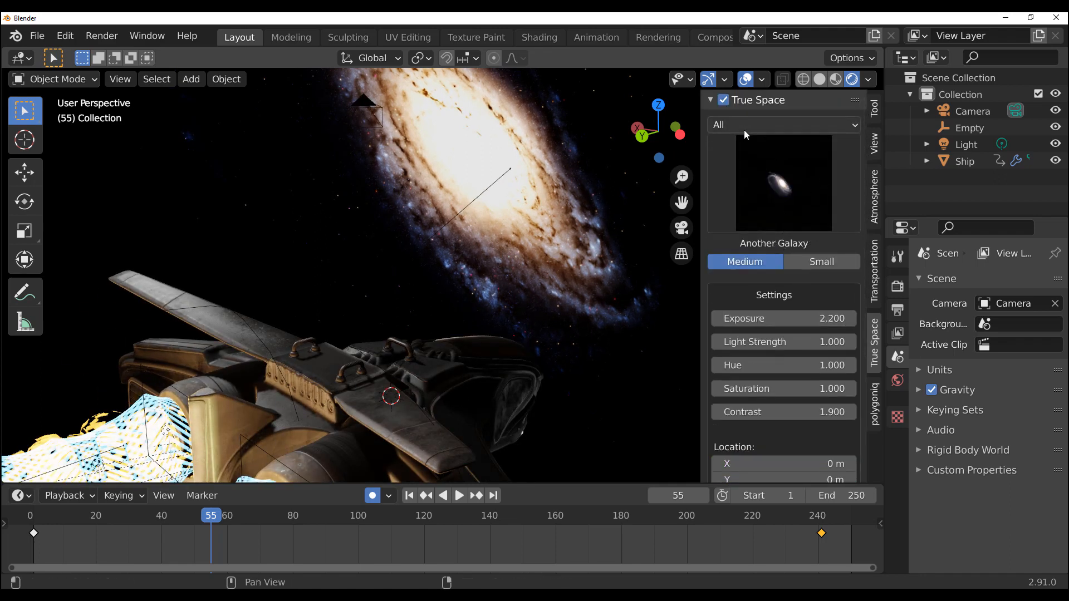
# Step: Filter the world categories and choose The Blue Nebula as the space world
pyautogui.click(784, 125)
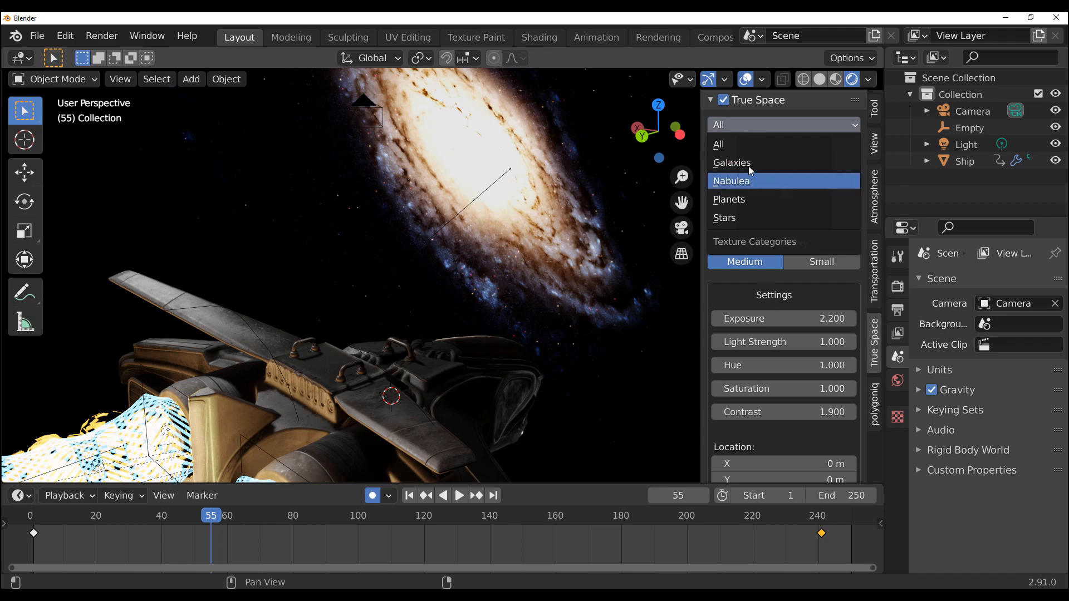
pyautogui.click(732, 162)
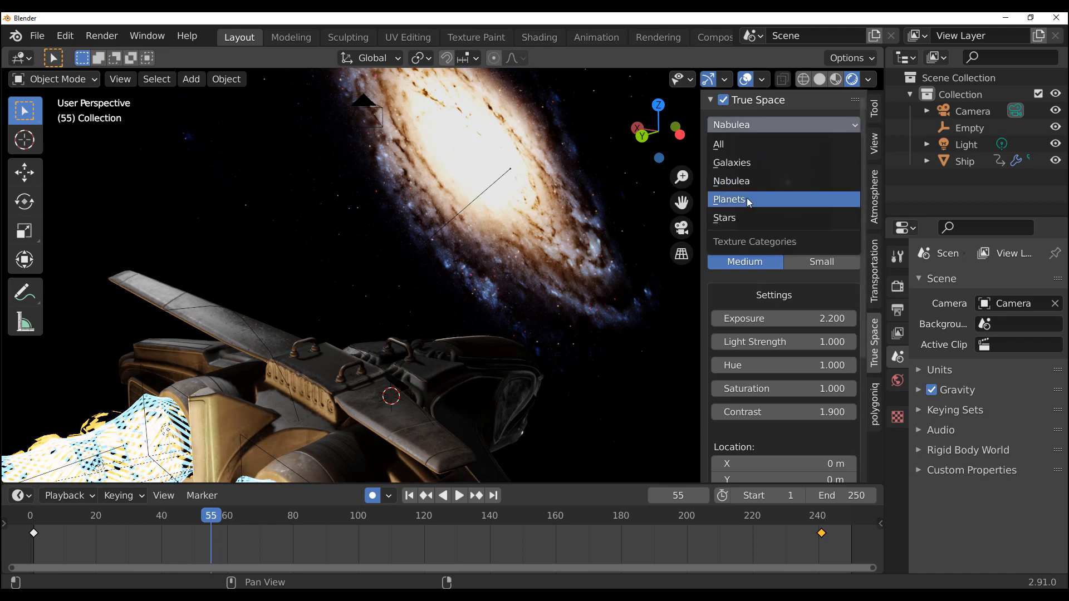
pyautogui.click(723, 217)
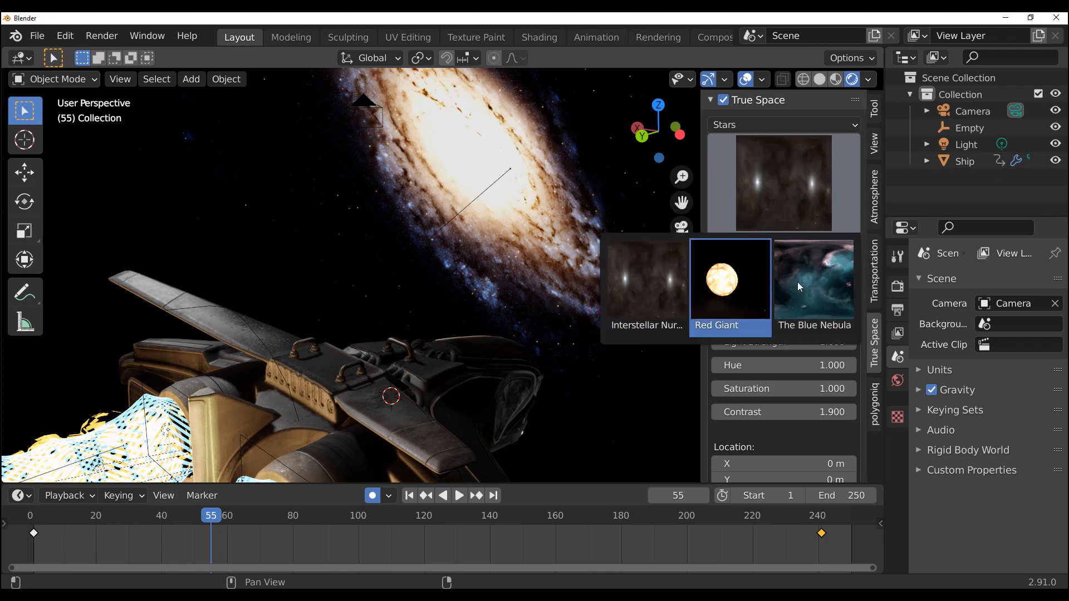
pyautogui.click(812, 280)
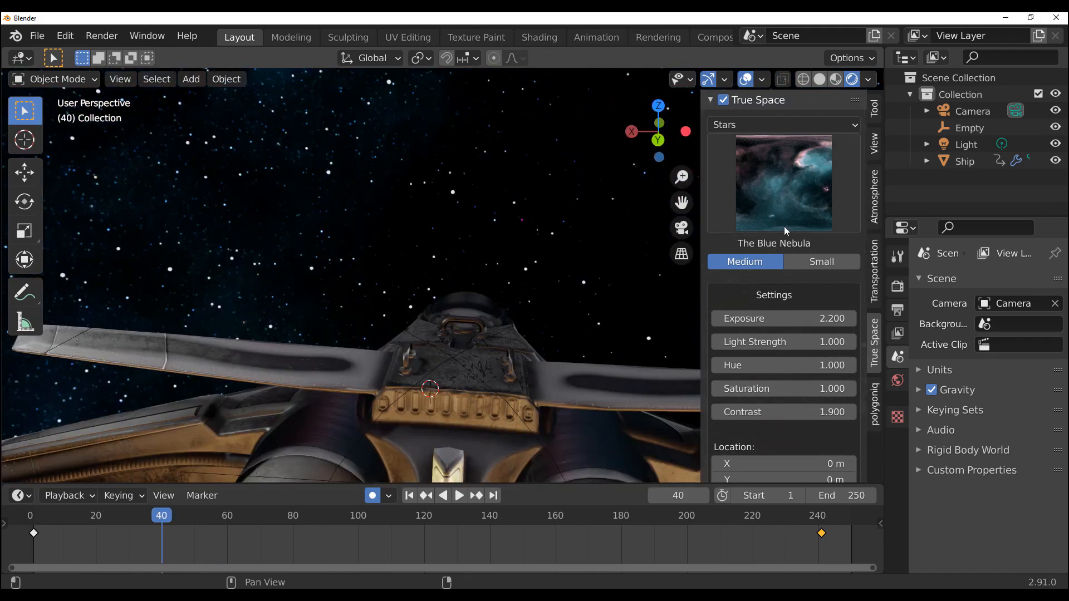
pyautogui.scroll(-3)
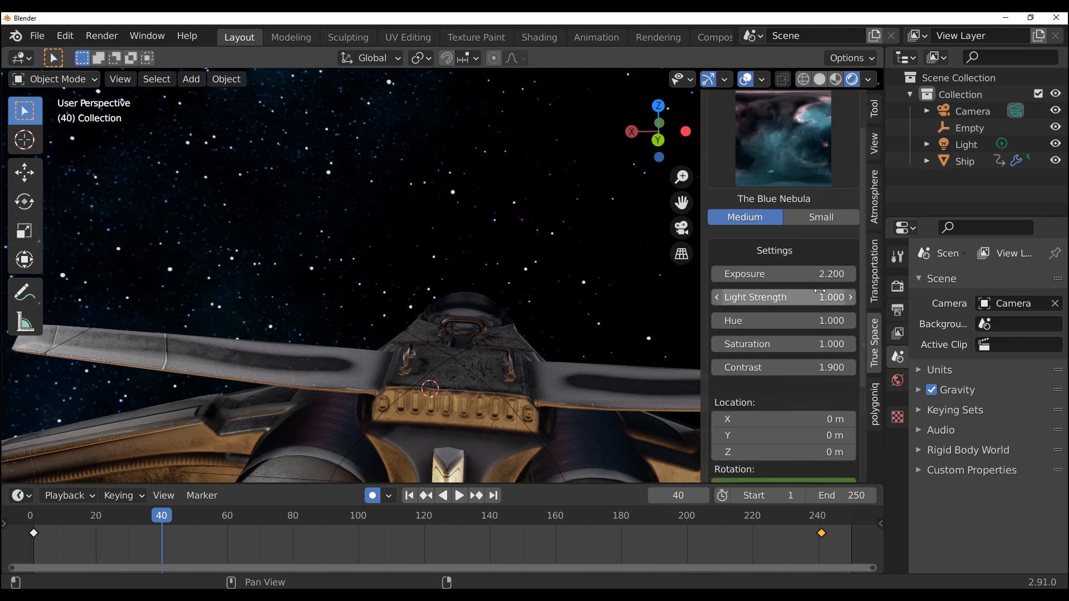
pyautogui.moveTo(542, 262)
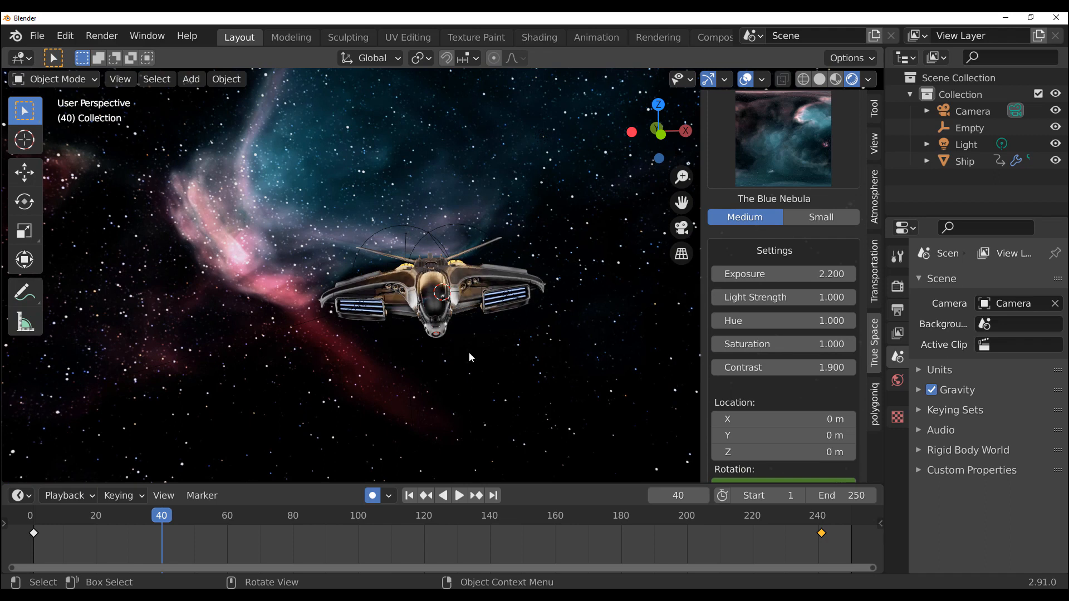
# Step: Play and reset the animation, then reach the Hue field in True Space Settings
pyautogui.click(458, 495)
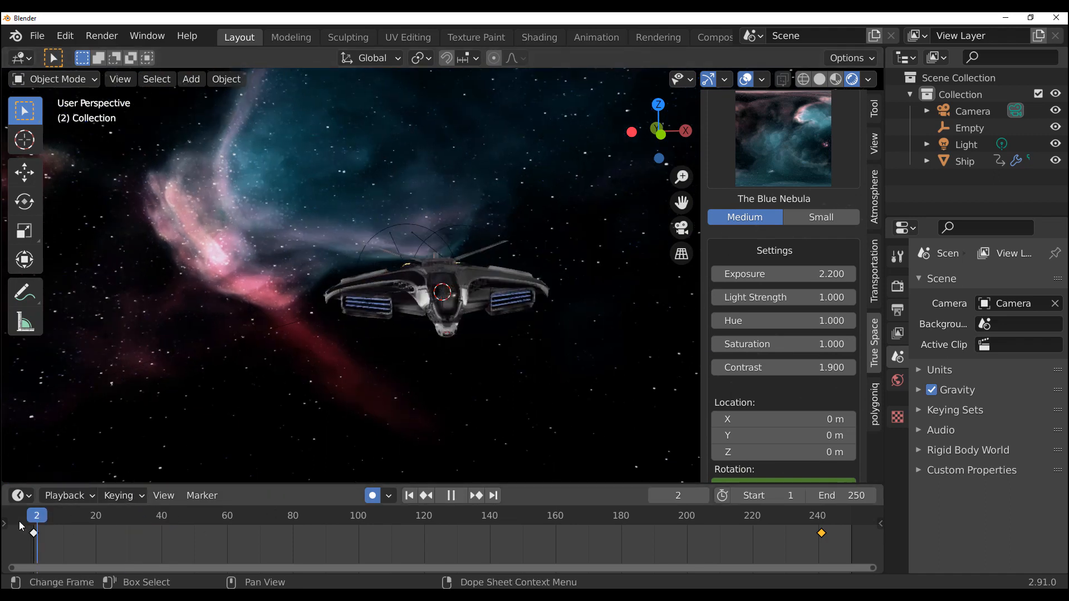
pyautogui.click(407, 496)
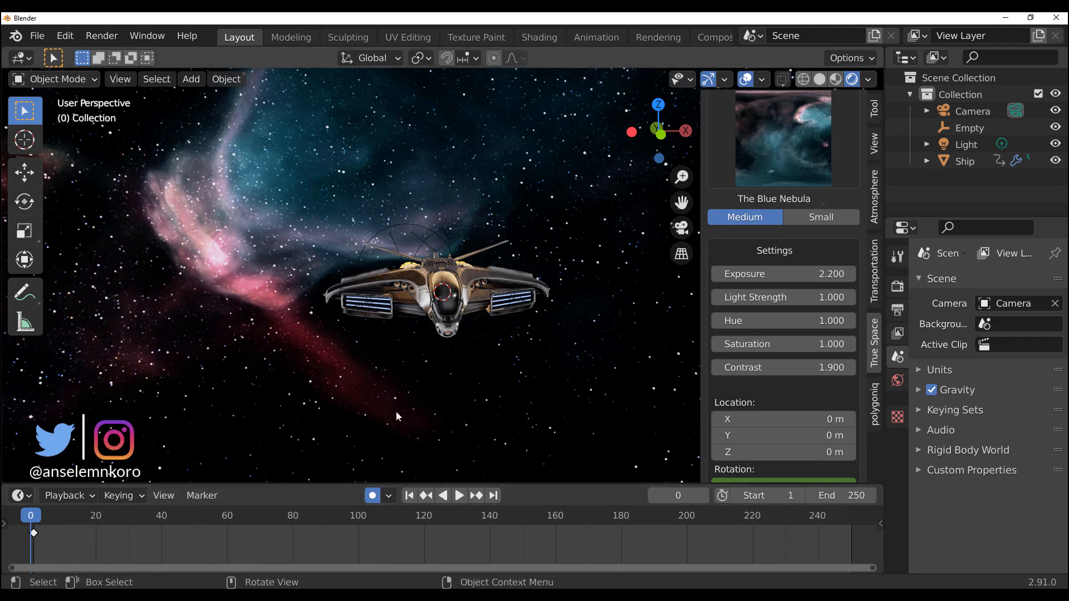
pyautogui.scroll(-3)
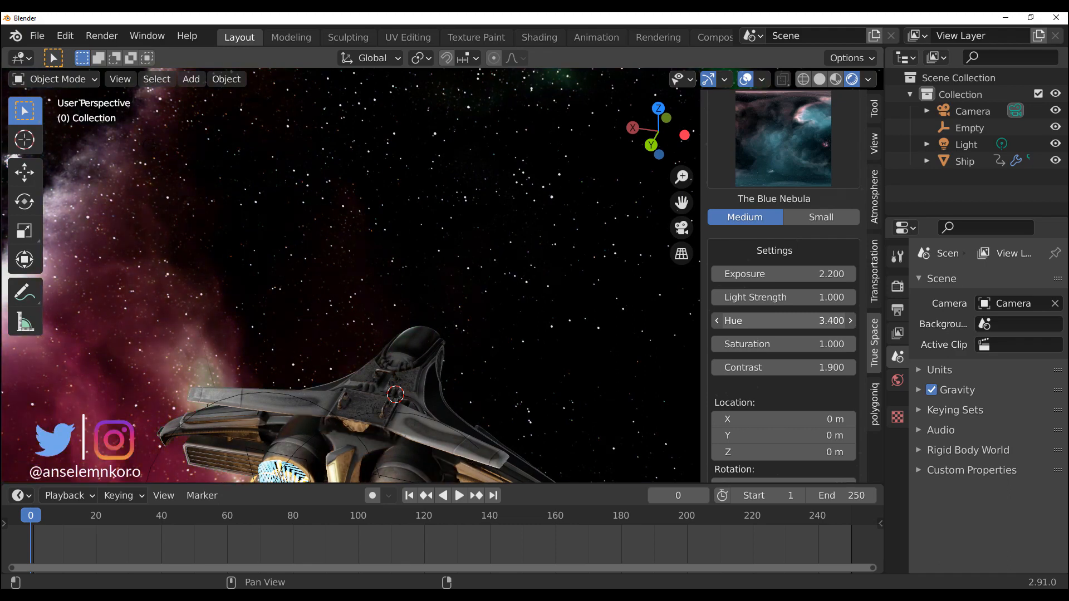
# Step: Set the world hue and raise its light strength to 17.5 for the Red Giant look
pyautogui.click(848, 320)
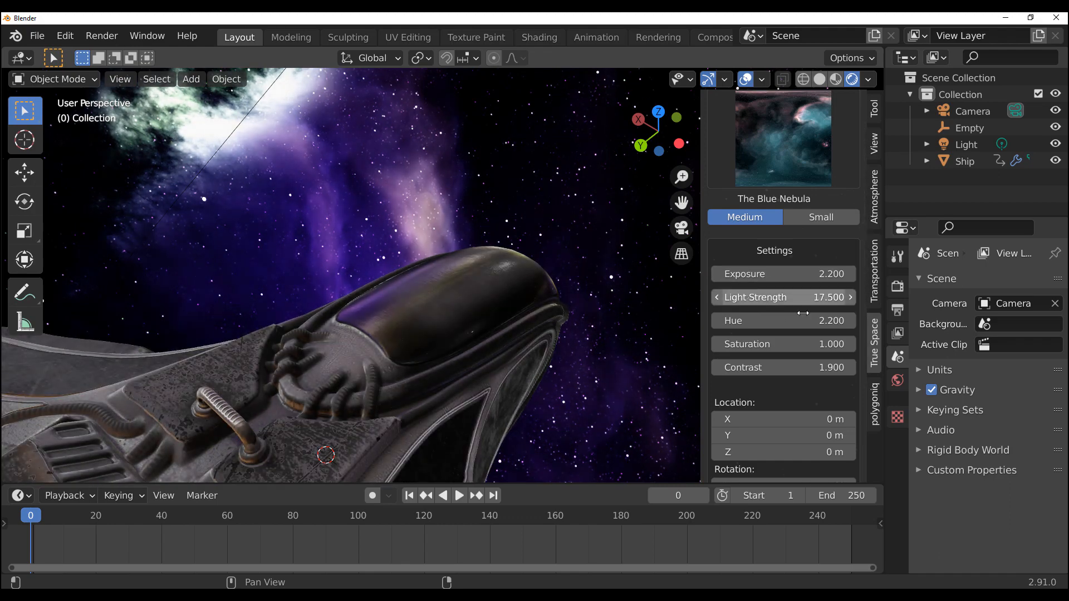
pyautogui.click(783, 274)
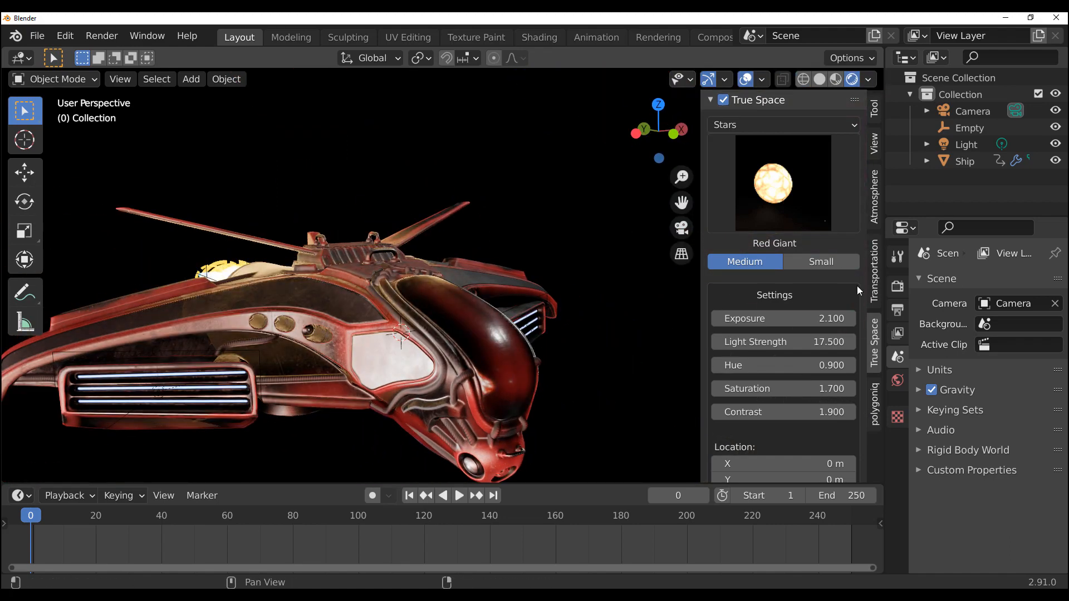
# Step: Switch the category from Stars to Galaxies and adjust the Exploding Galaxy light strength
pyautogui.click(782, 123)
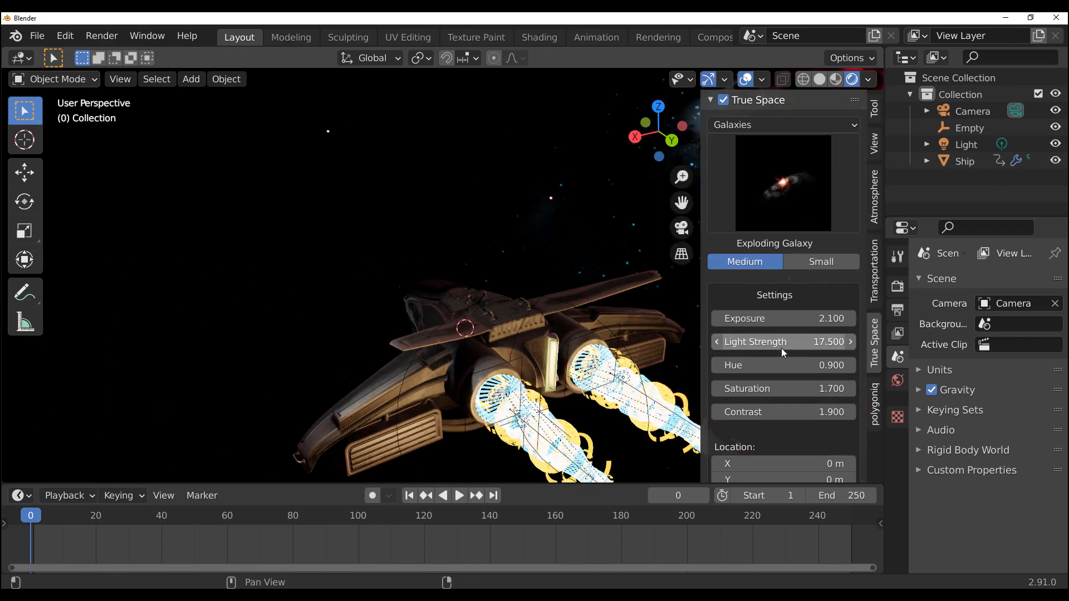
pyautogui.click(716, 341)
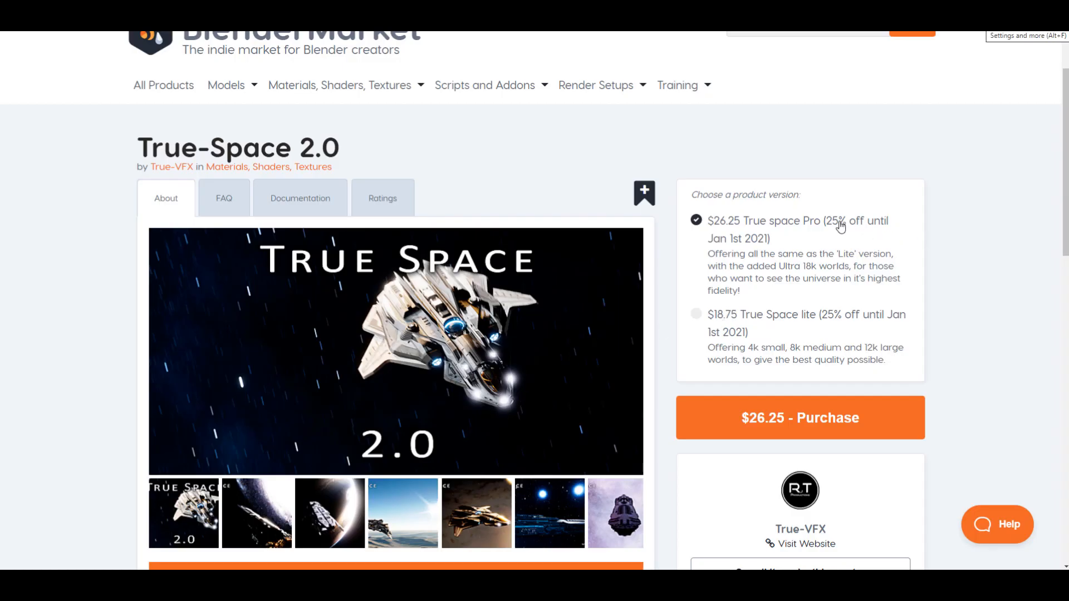
pyautogui.moveTo(869, 235)
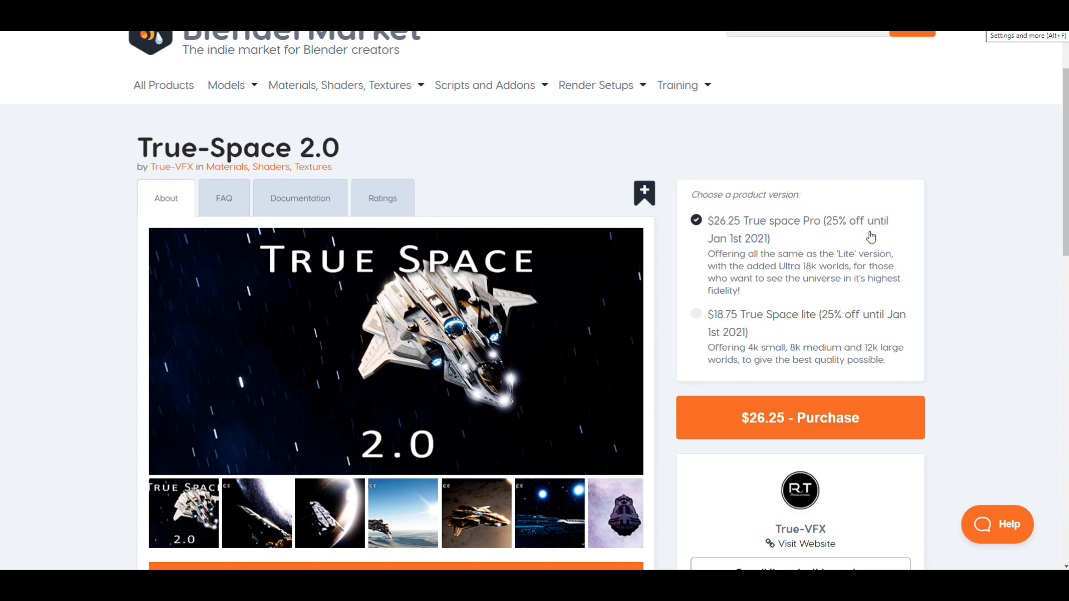
pyautogui.moveTo(902, 260)
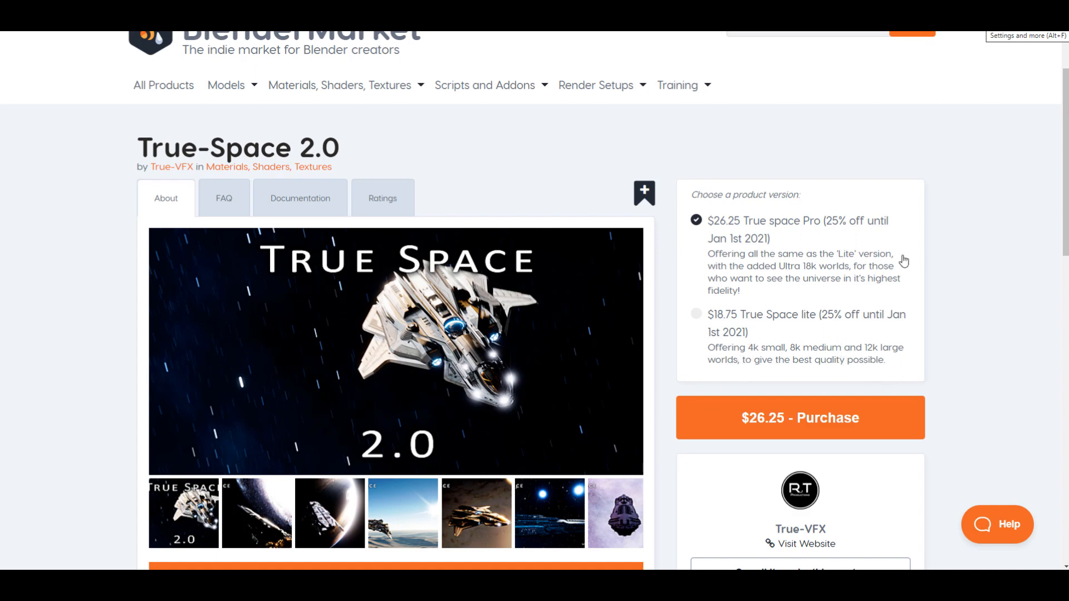
# Step: Scroll the True-Space 2.0 page and go to all items by creator True-VFX
pyautogui.scroll(3)
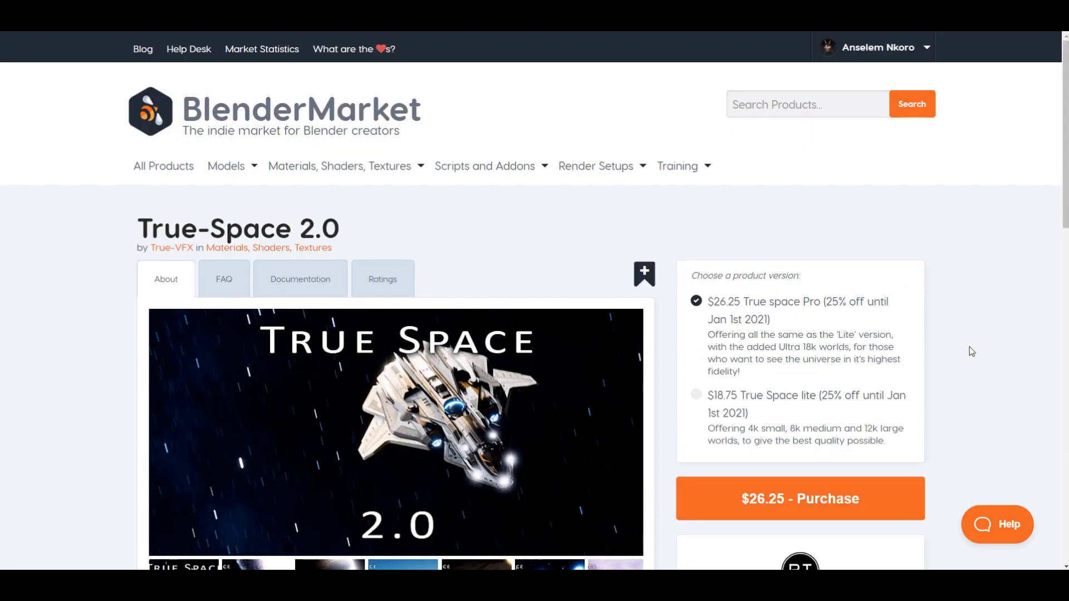
pyautogui.scroll(-3)
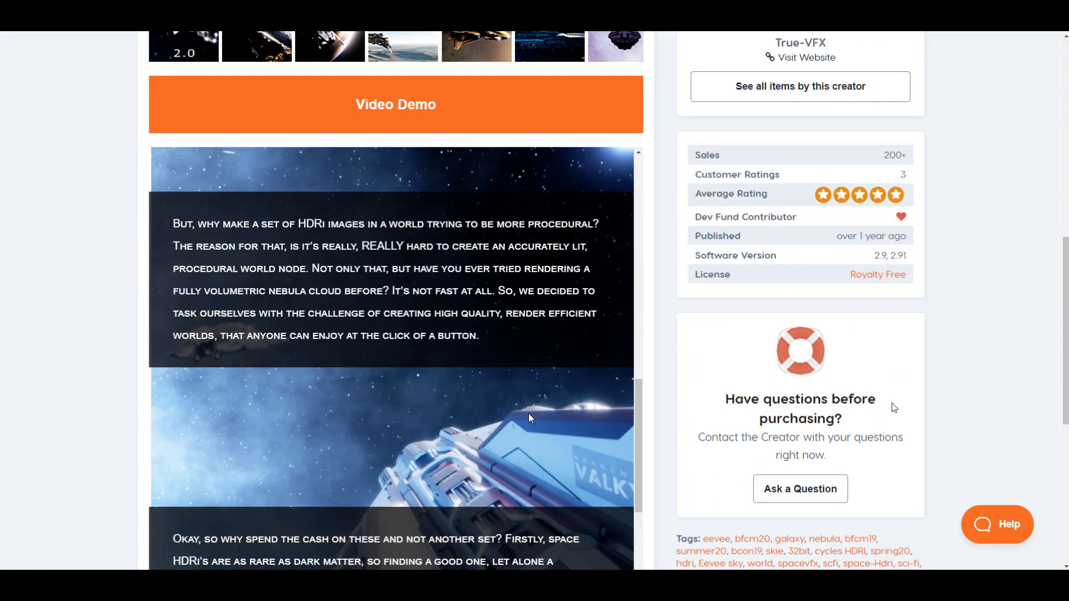
pyautogui.scroll(-3)
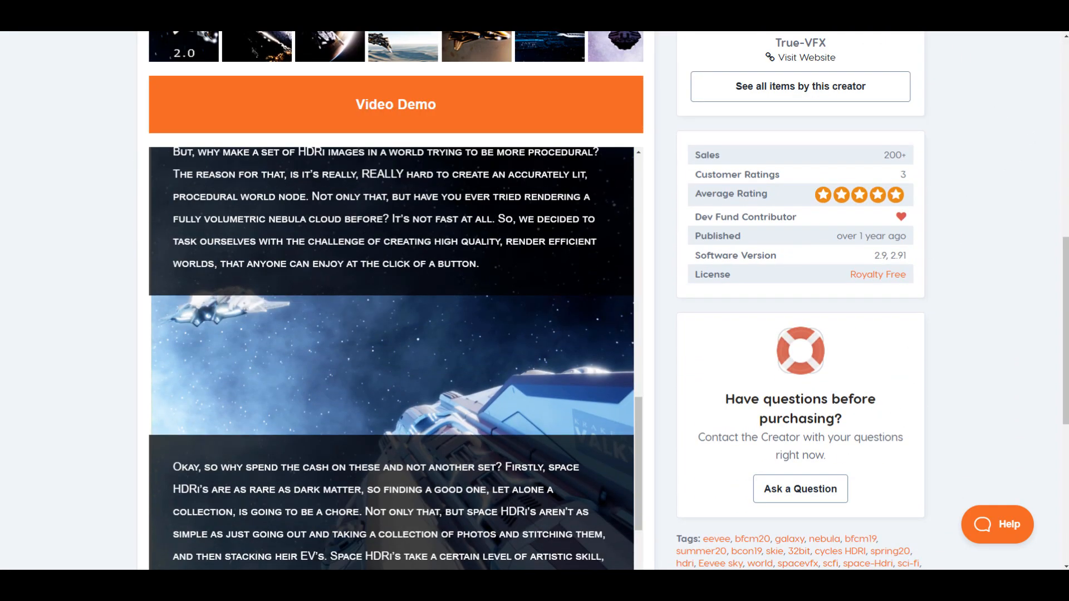
pyautogui.click(799, 86)
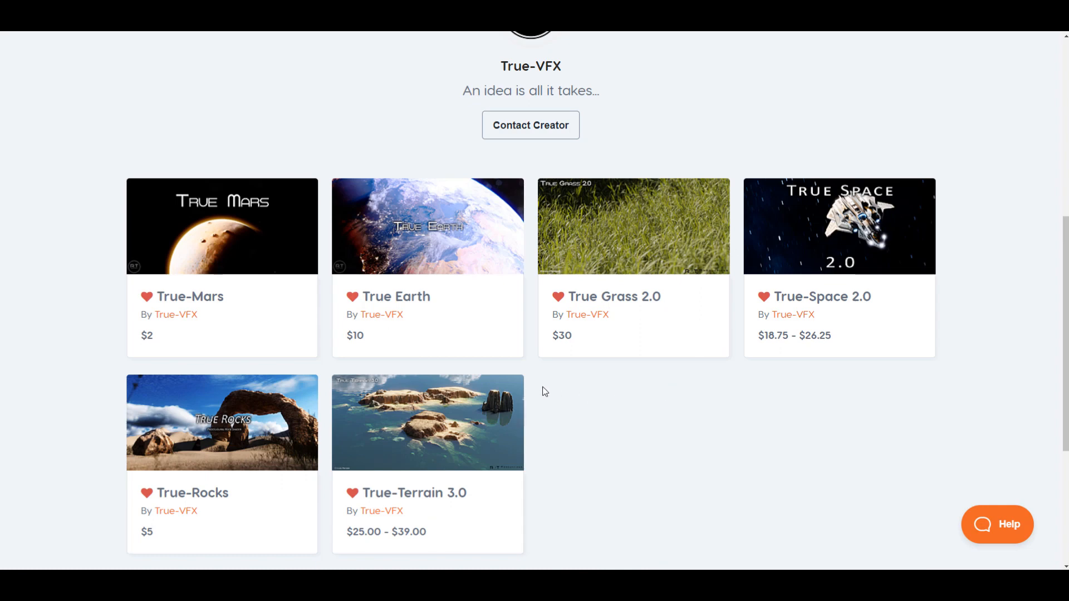
pyautogui.moveTo(815, 310)
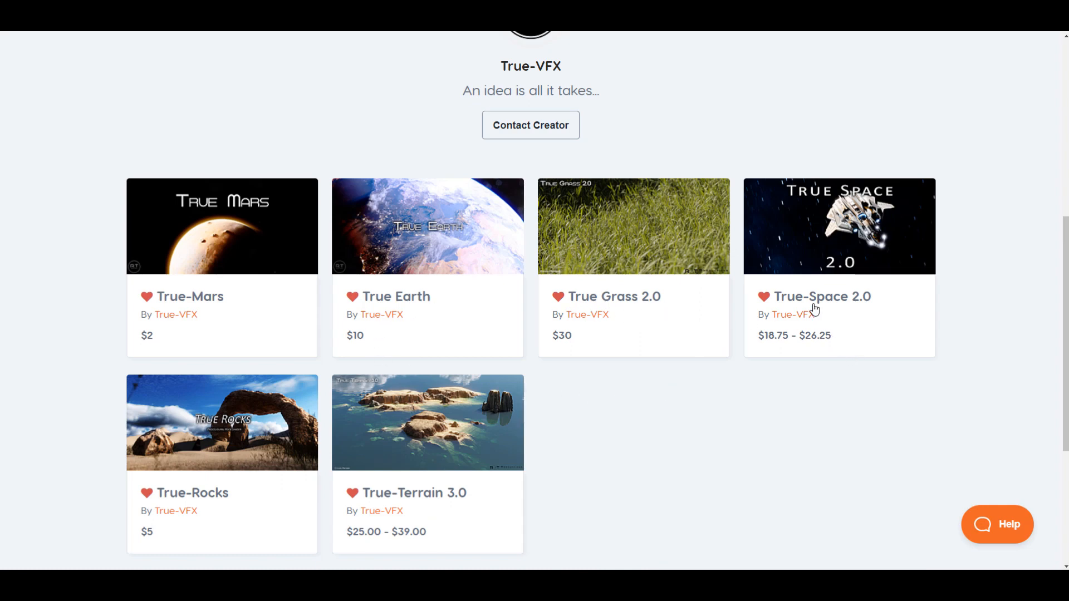
pyautogui.moveTo(453, 500)
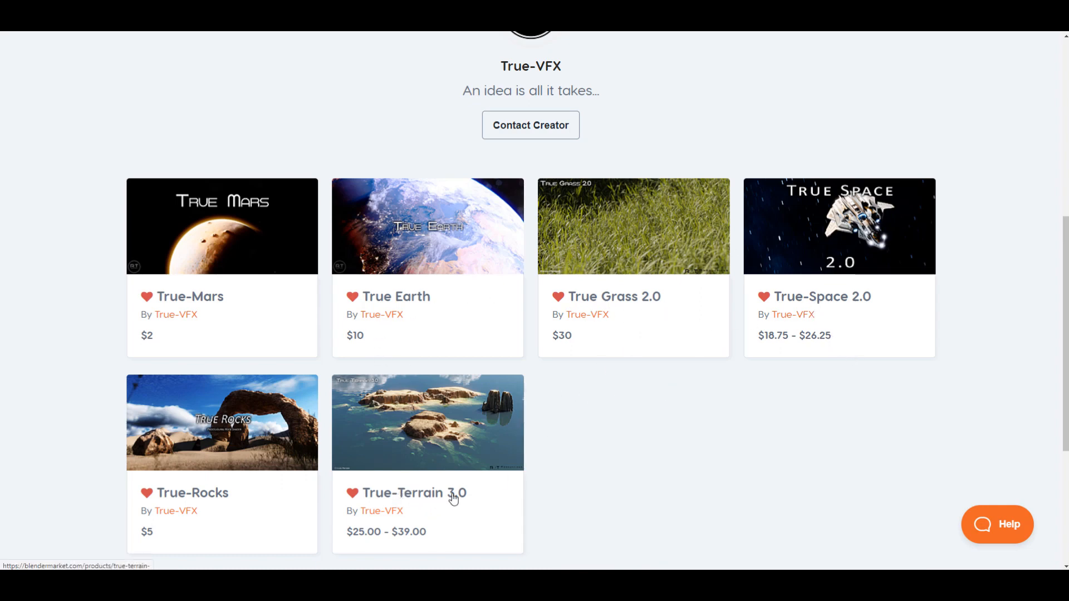
pyautogui.moveTo(311, 478)
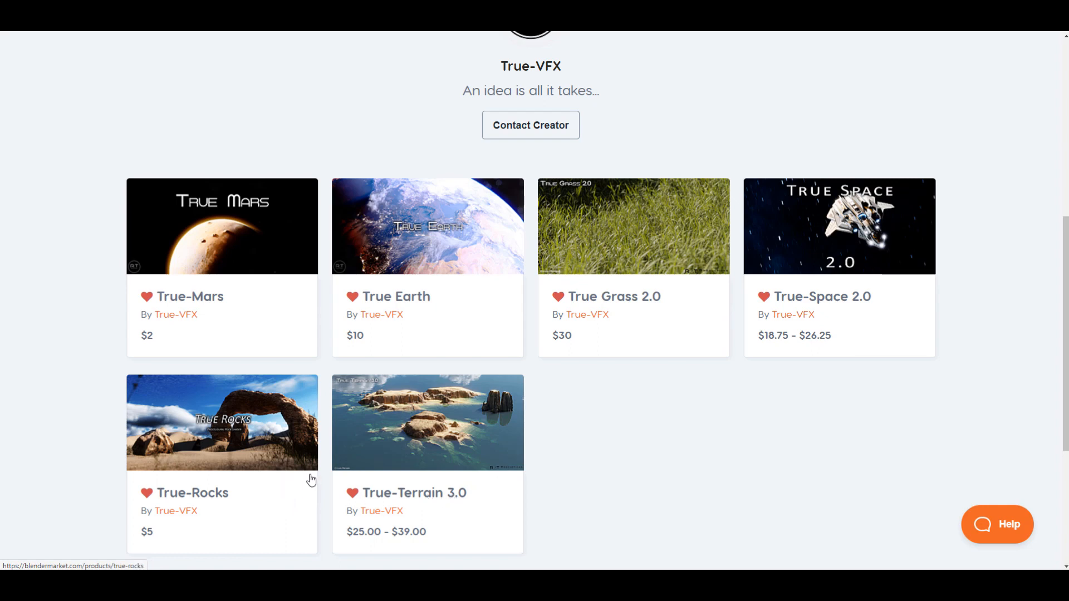
pyautogui.scroll(3)
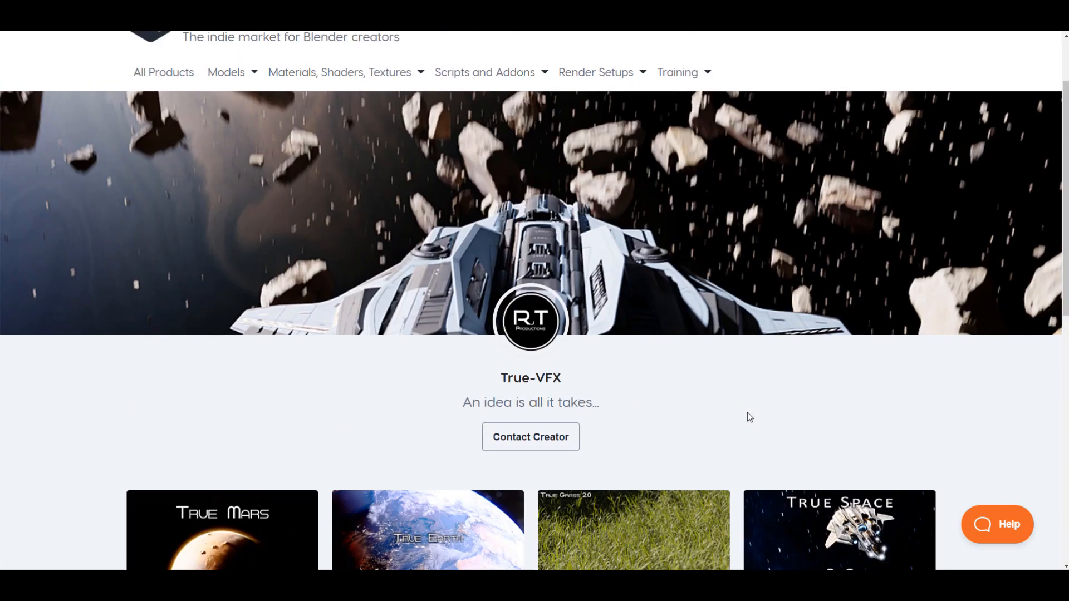
pyautogui.scroll(3)
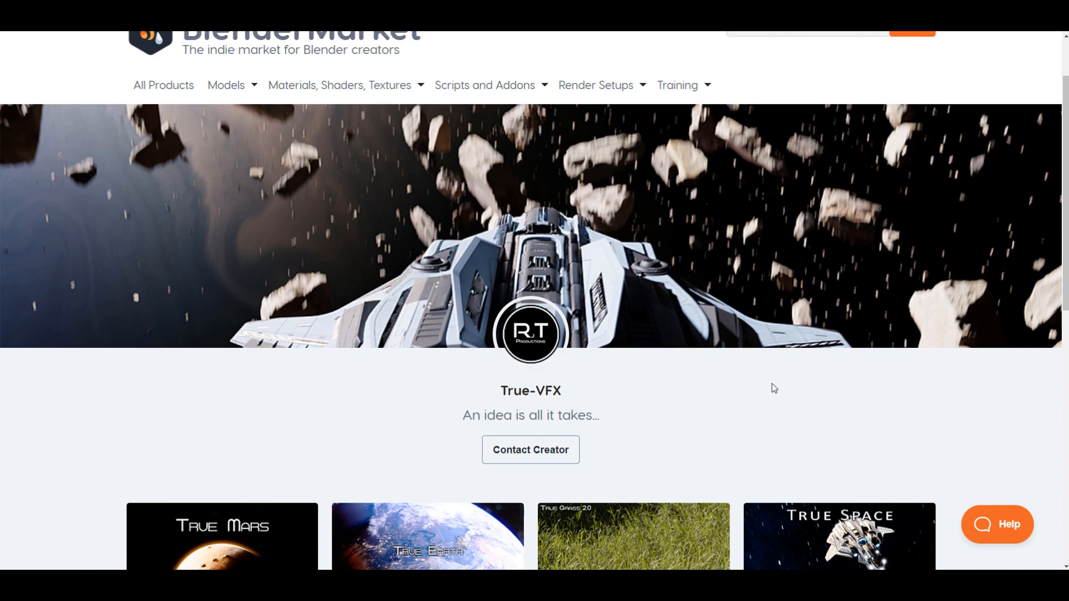
pyautogui.moveTo(815, 364)
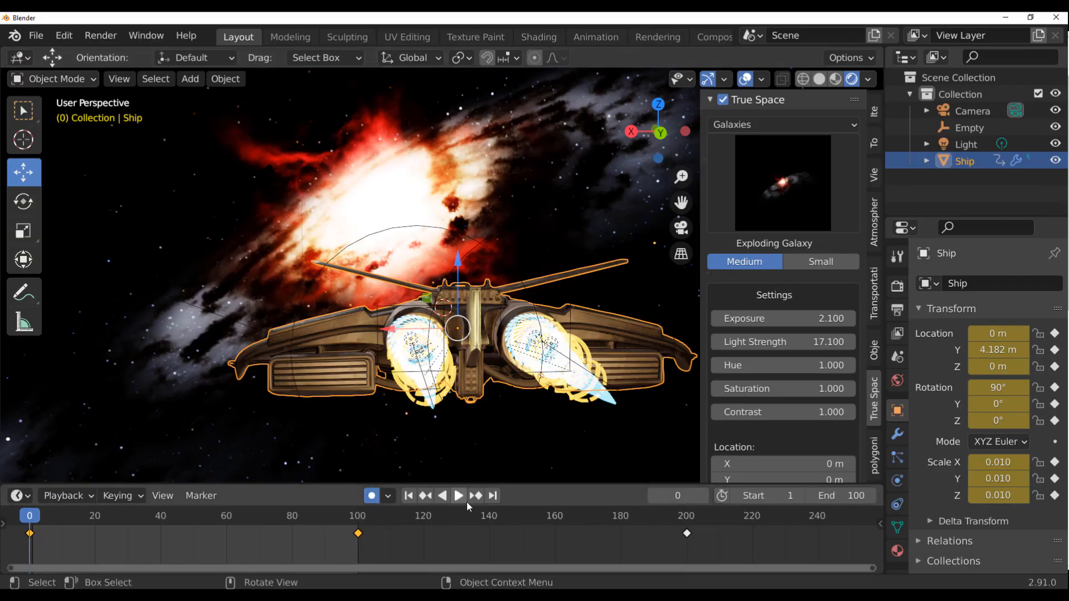
# Step: Play the ship's flight animation against the Exploding Galaxy world
pyautogui.click(457, 496)
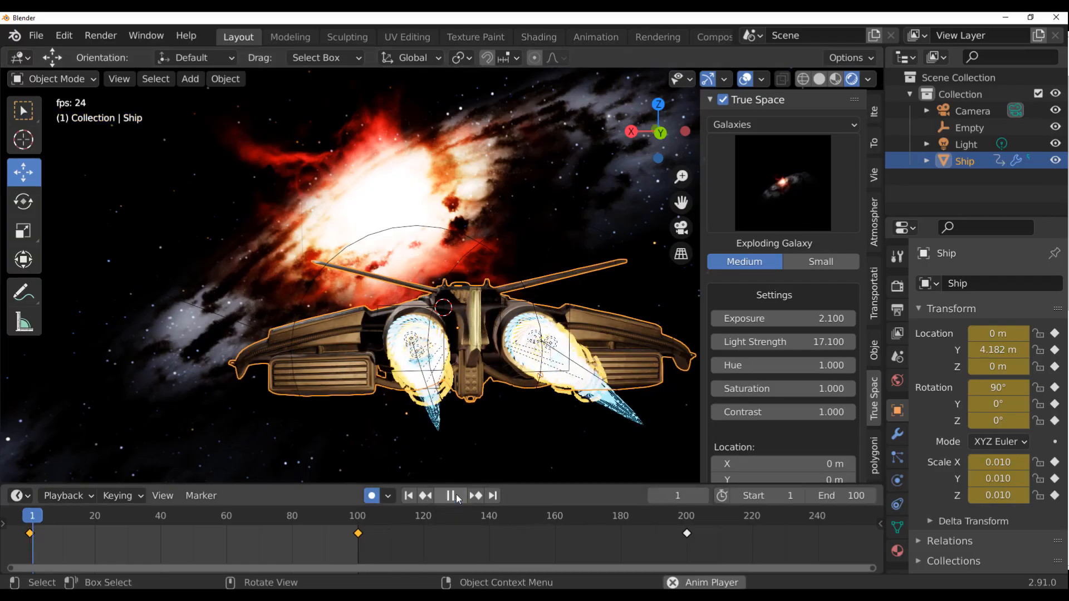
pyautogui.click(452, 495)
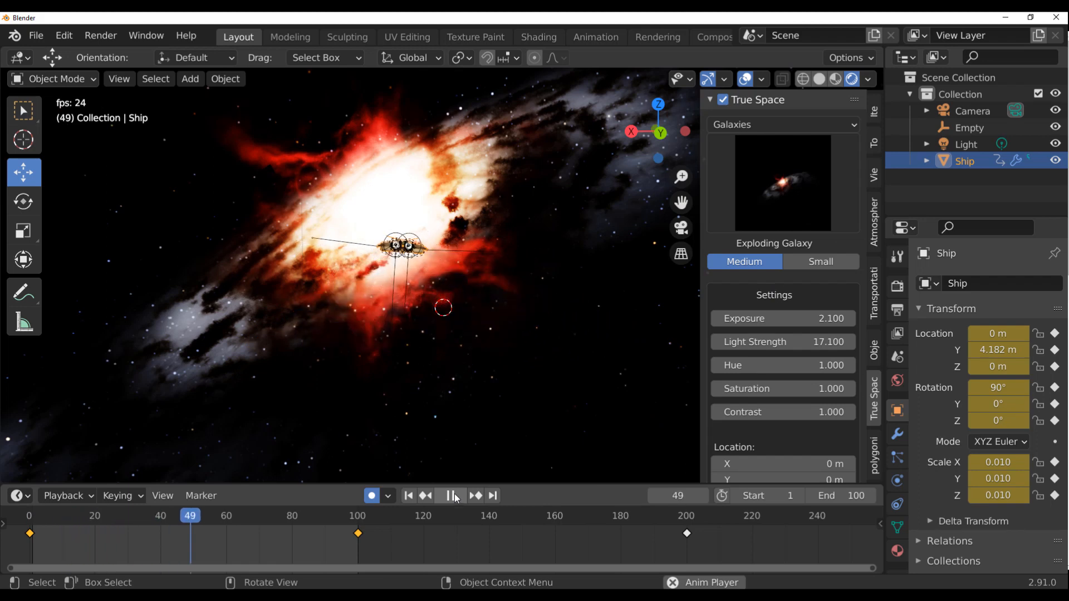